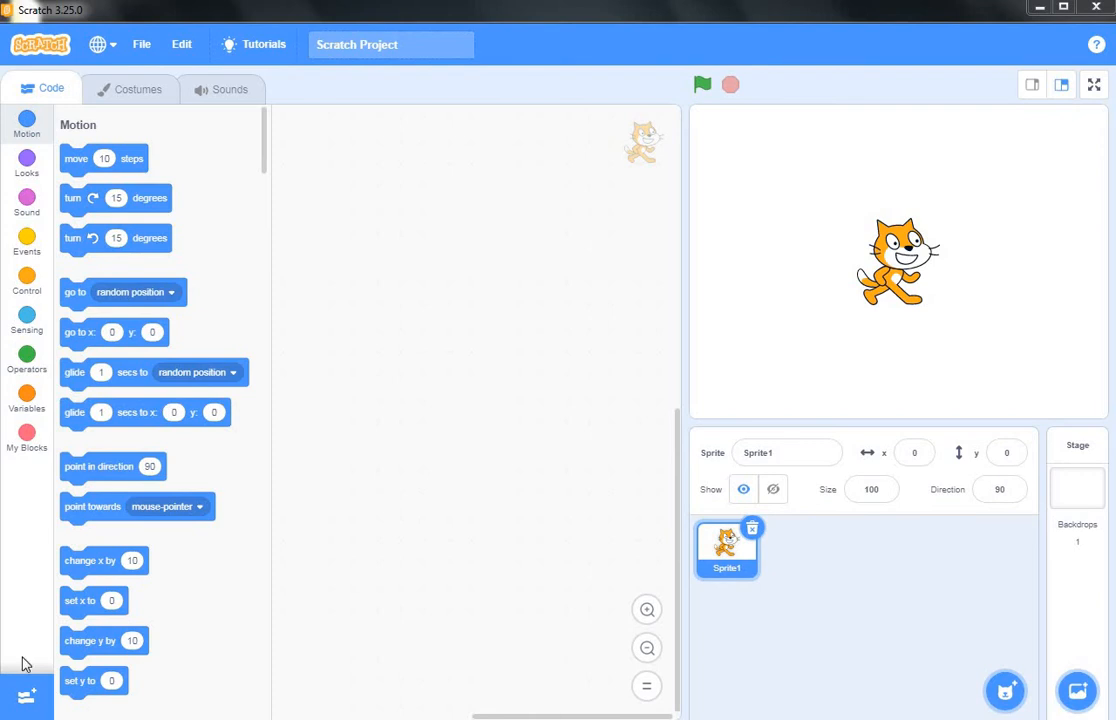
mouse_move(22, 663)
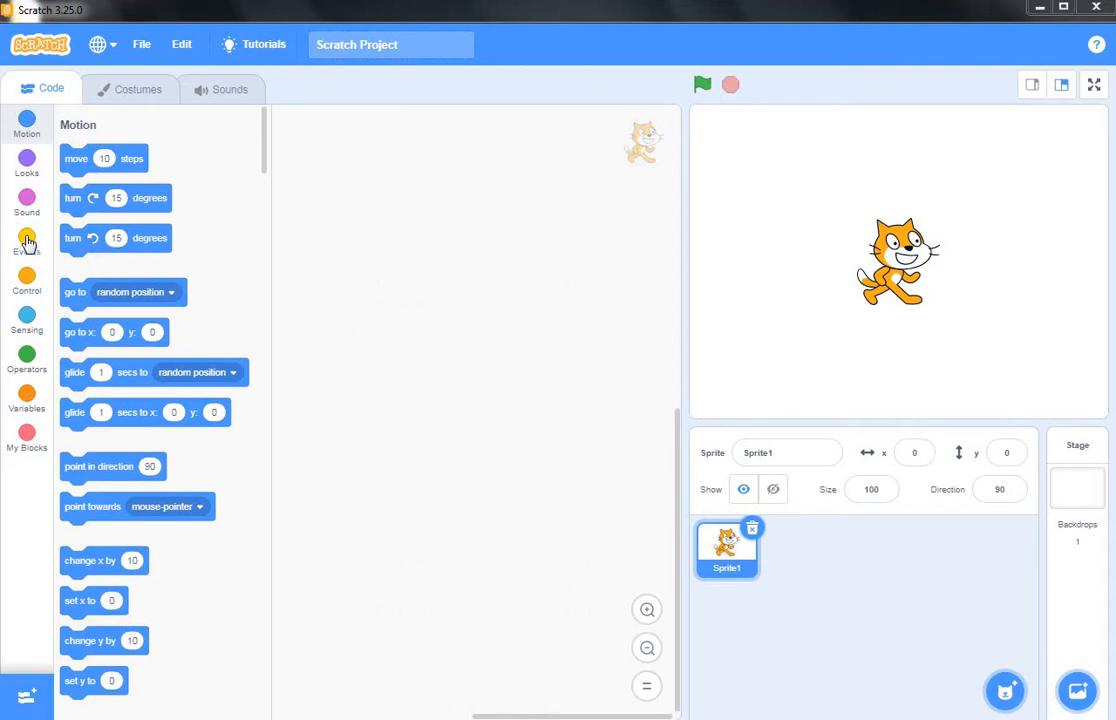
- Attach a repeat 6 loop under the 'when green flag clicked' hat block
left_click(27, 243)
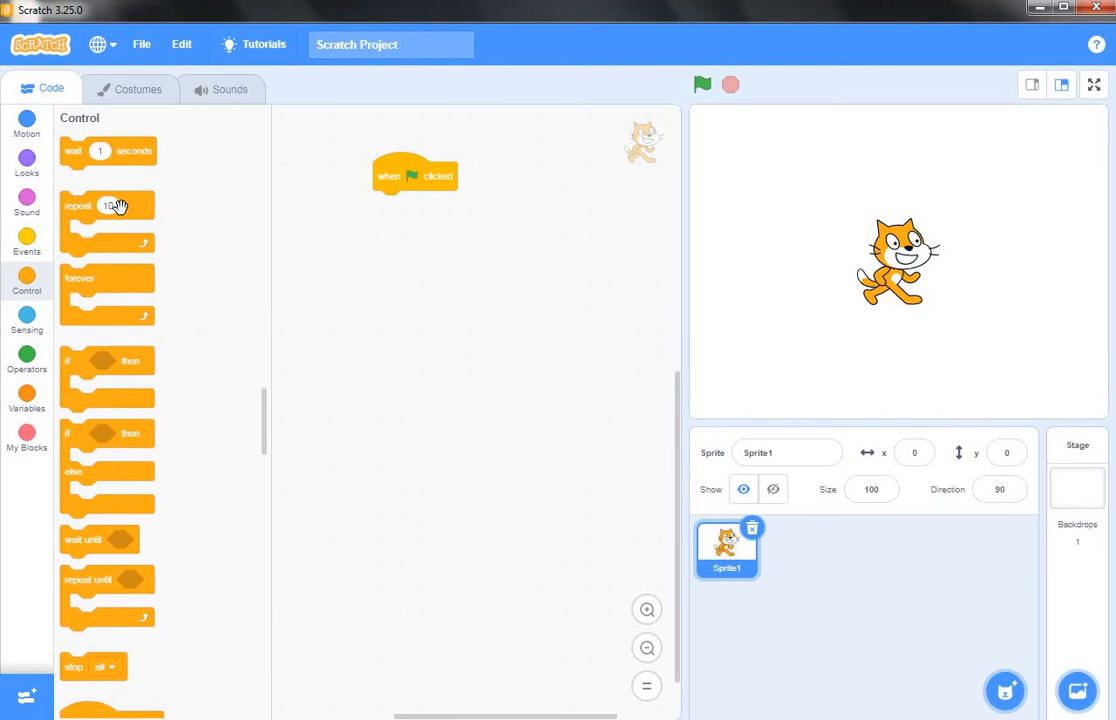
left_click_drag(118, 206, 420, 205)
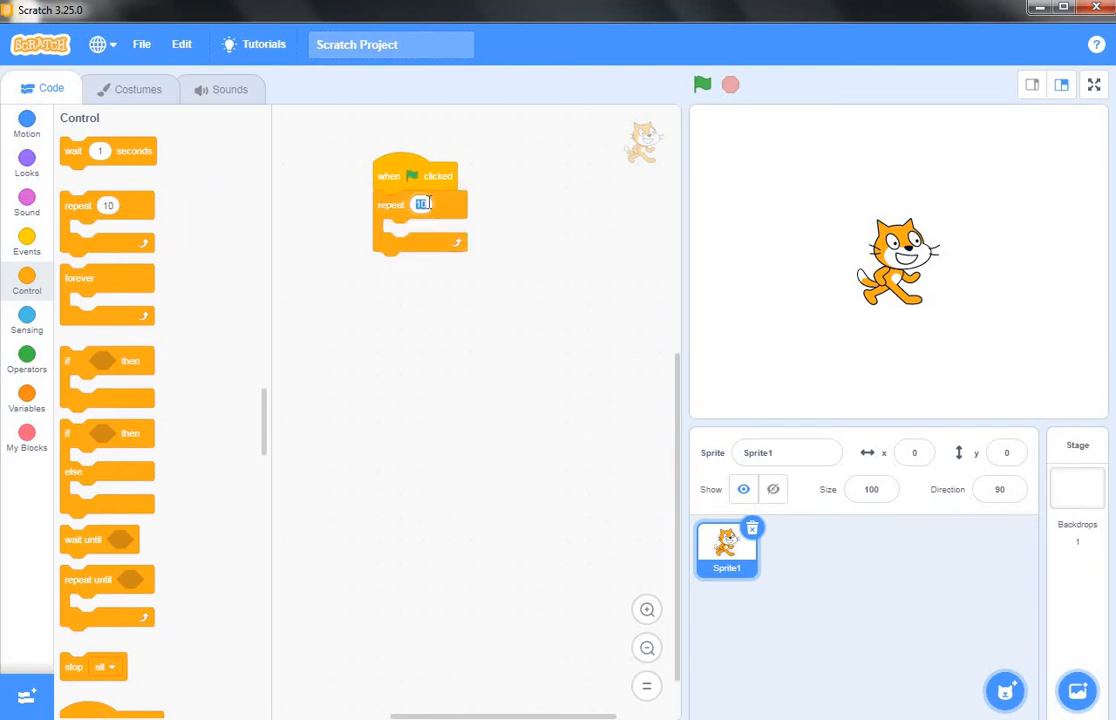
type("6")
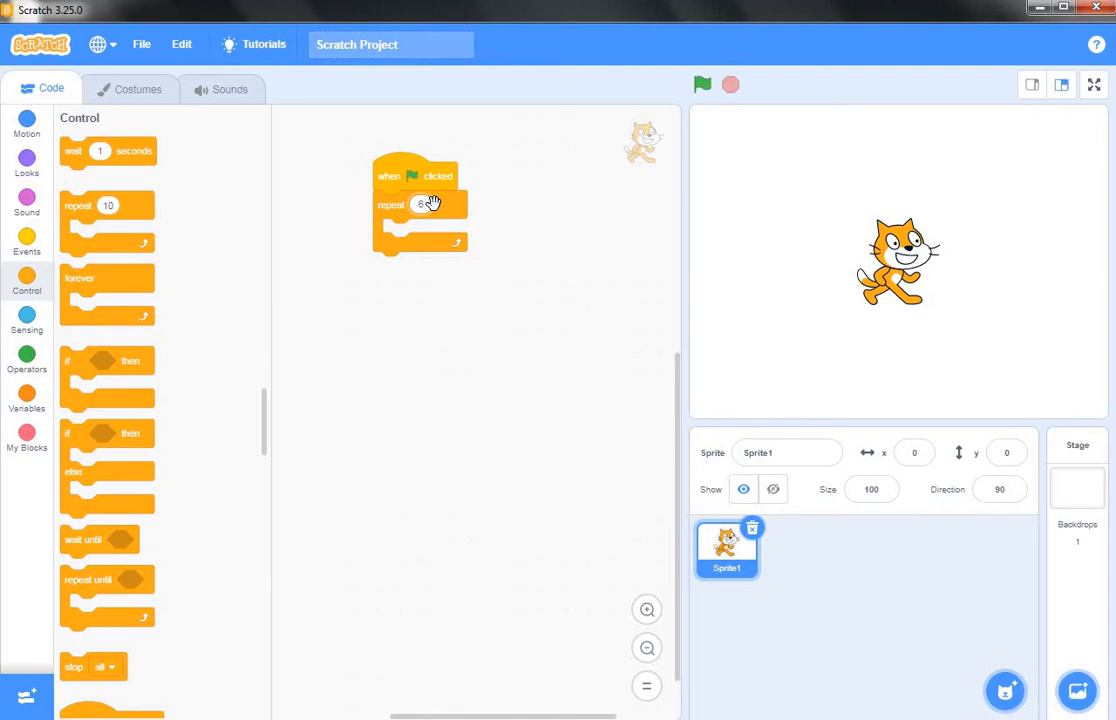
mouse_move(397, 229)
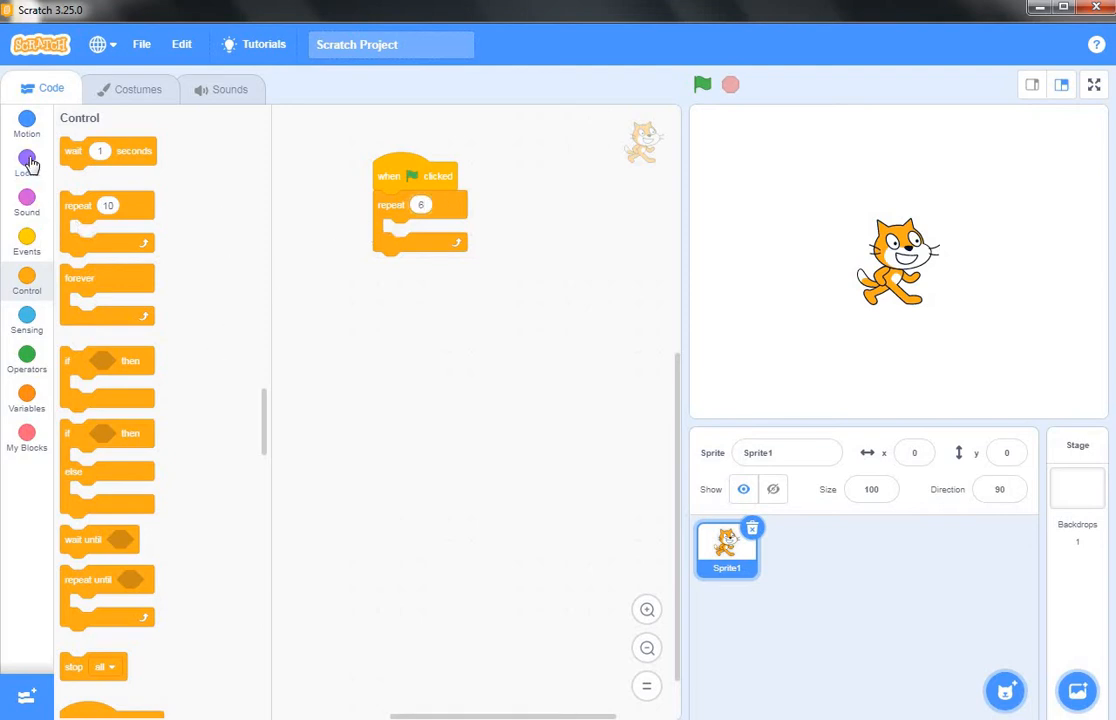
- Drop a Looks 'hide' block inside the repeat-6 loop and add the Pen extension
left_click(27, 161)
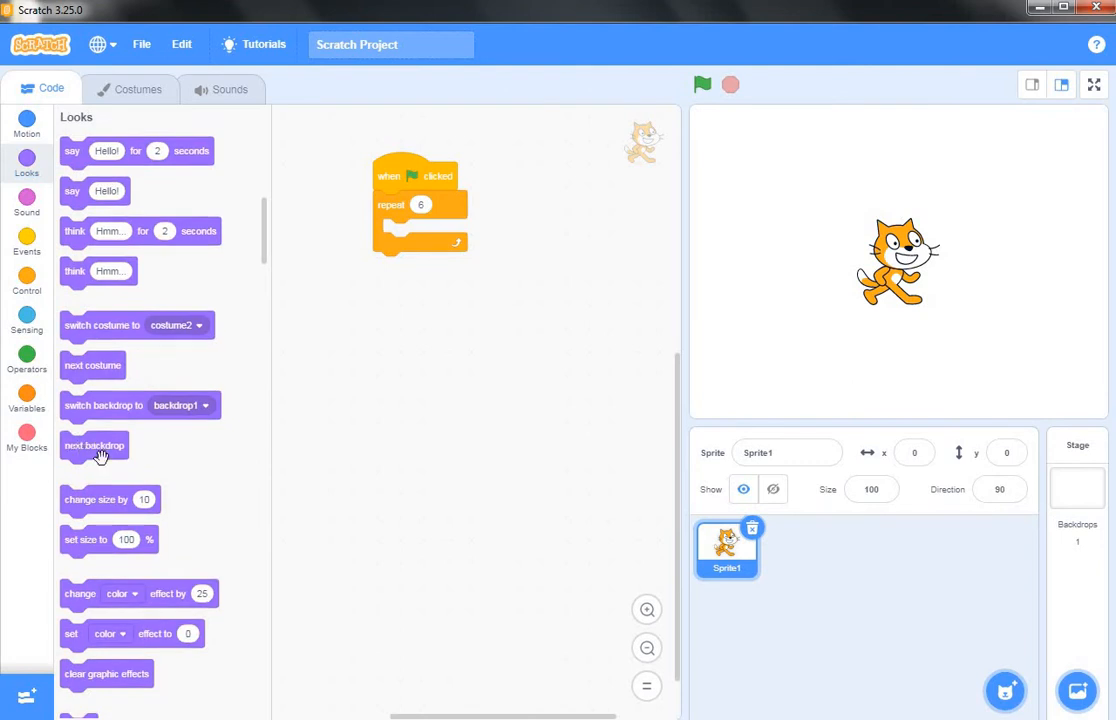
scroll("down", 3)
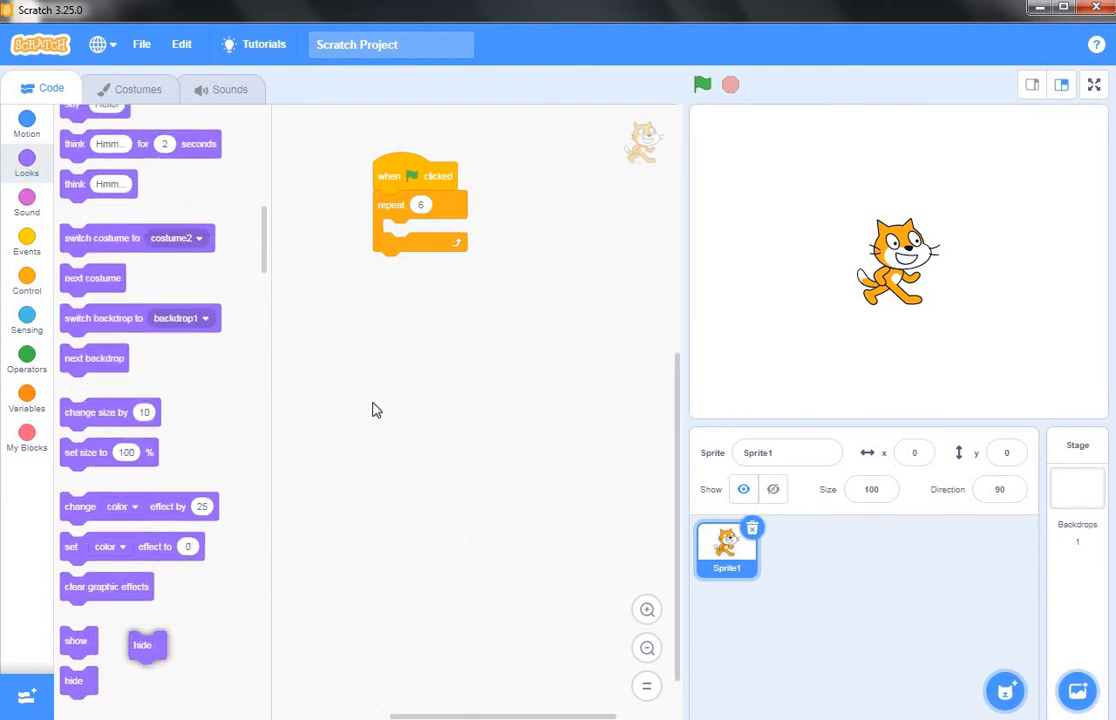
left_click_drag(147, 645, 394, 235)
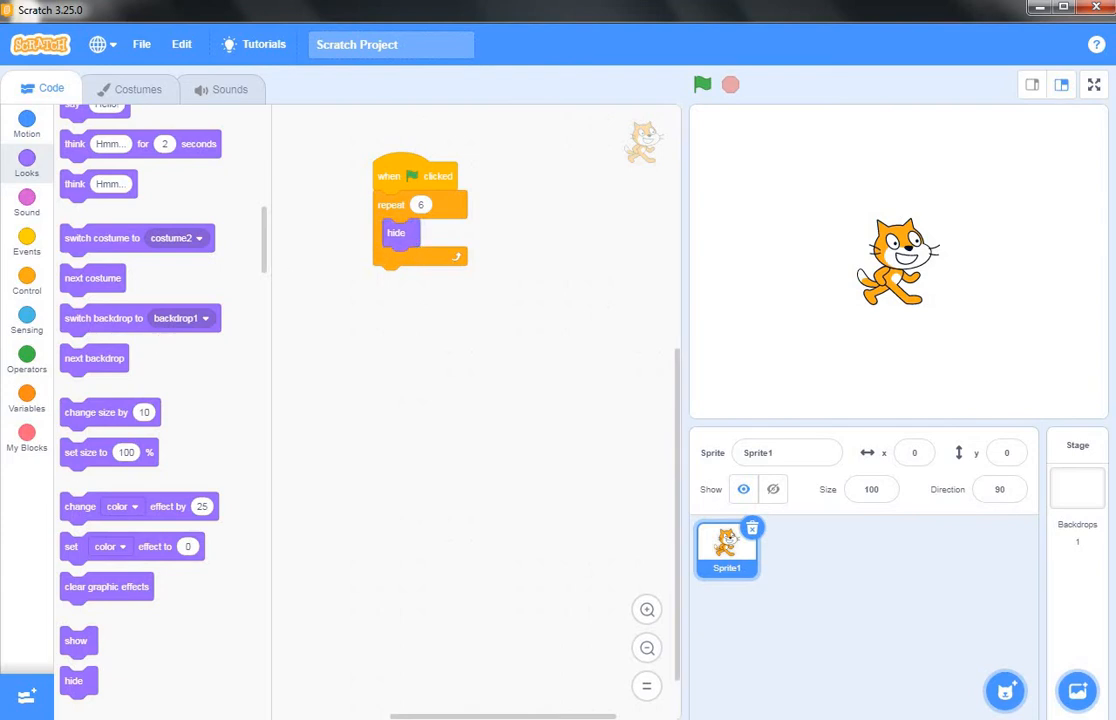
left_click(27, 695)
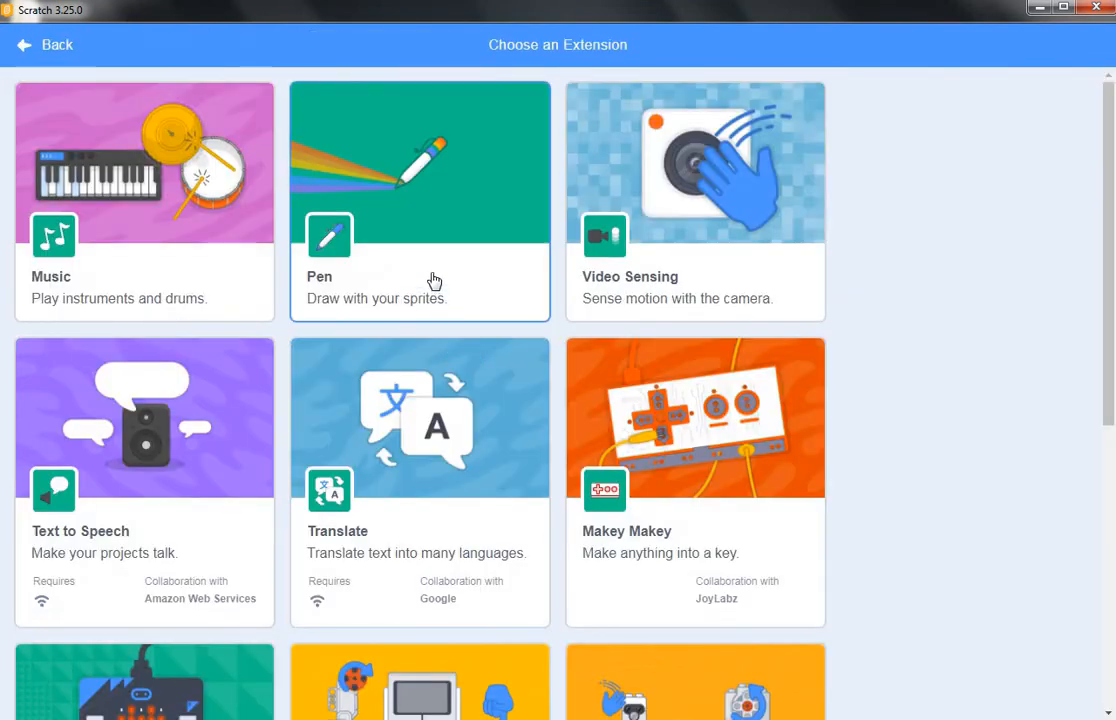
left_click(419, 200)
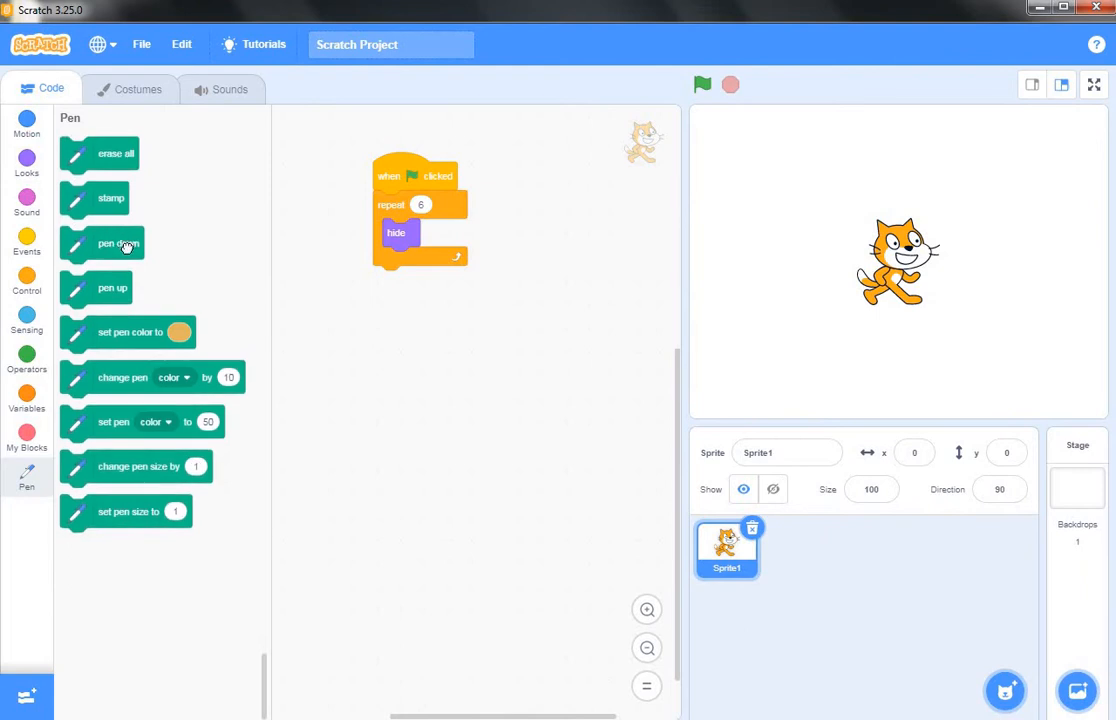
- Add 'pen down' and a red 'set pen color' block inside the loop after hide
left_click_drag(118, 243, 440, 263)
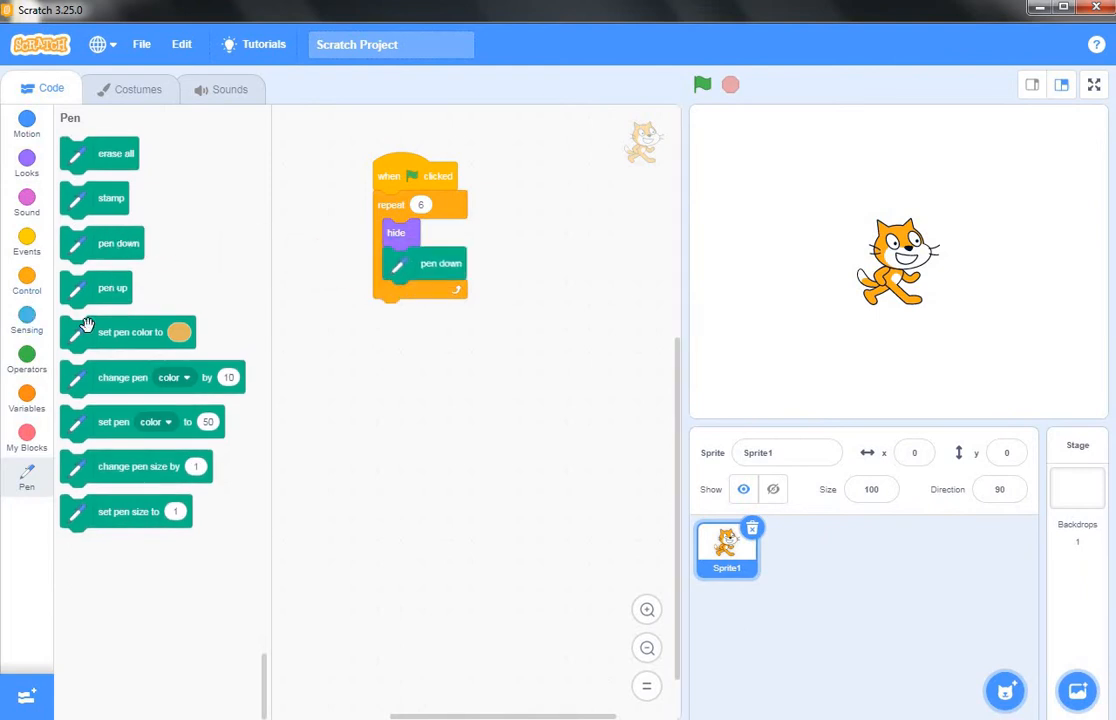
left_click_drag(128, 332, 455, 296)
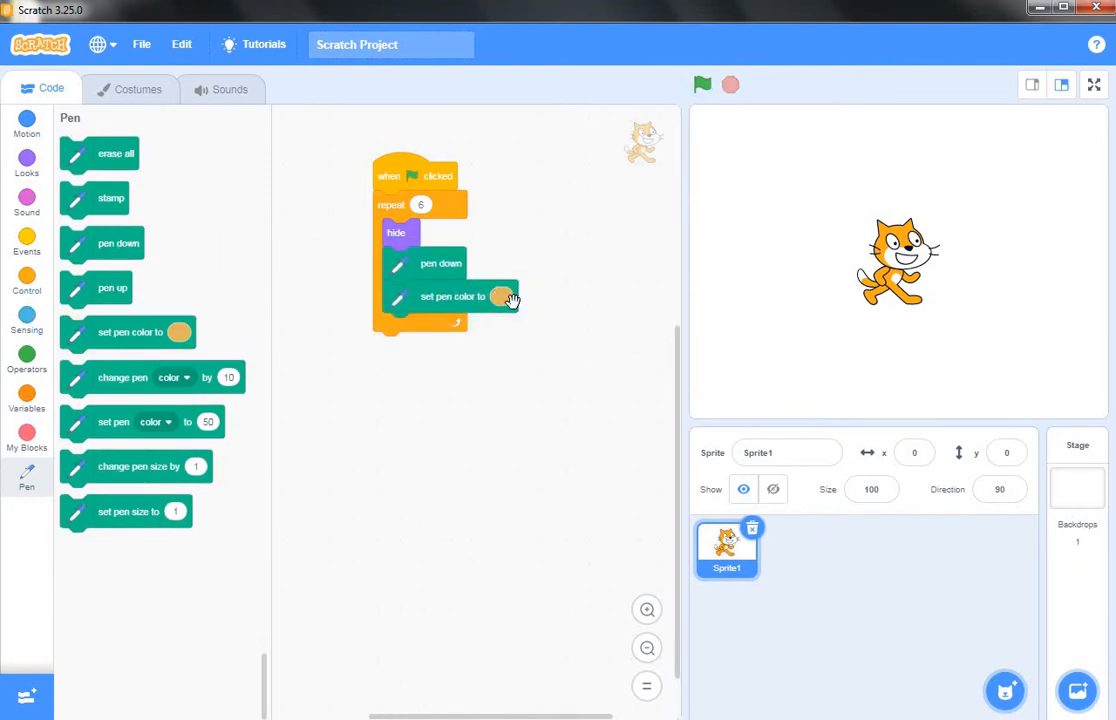
left_click(496, 296)
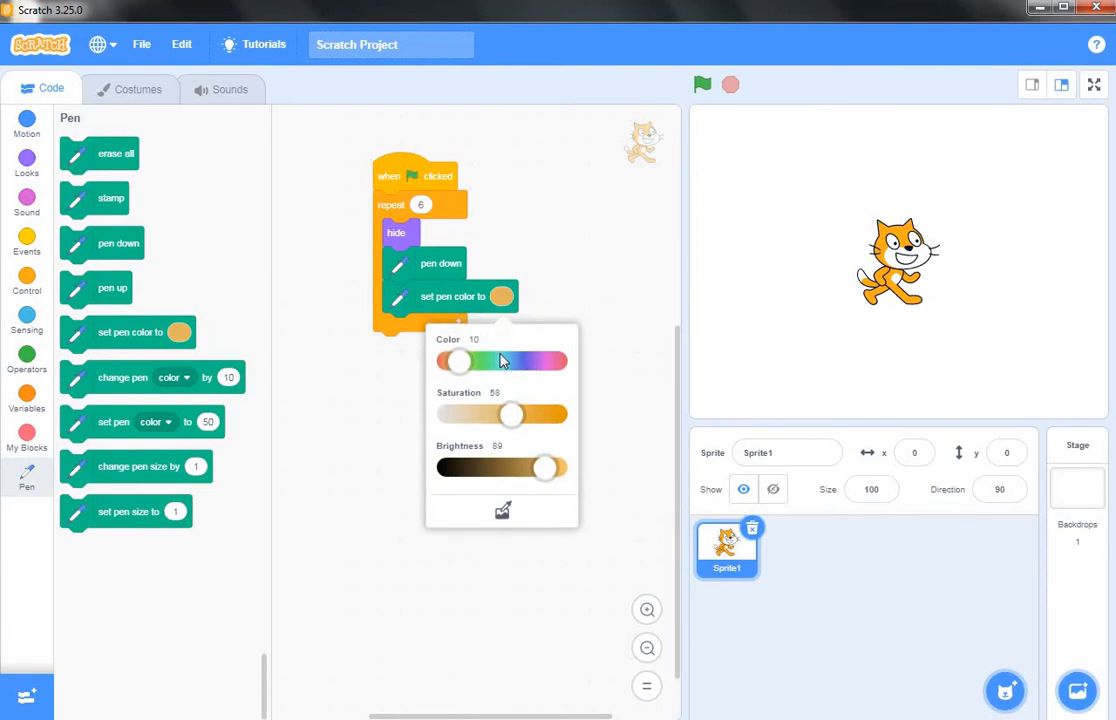
left_click_drag(458, 361, 558, 361)
type("10")
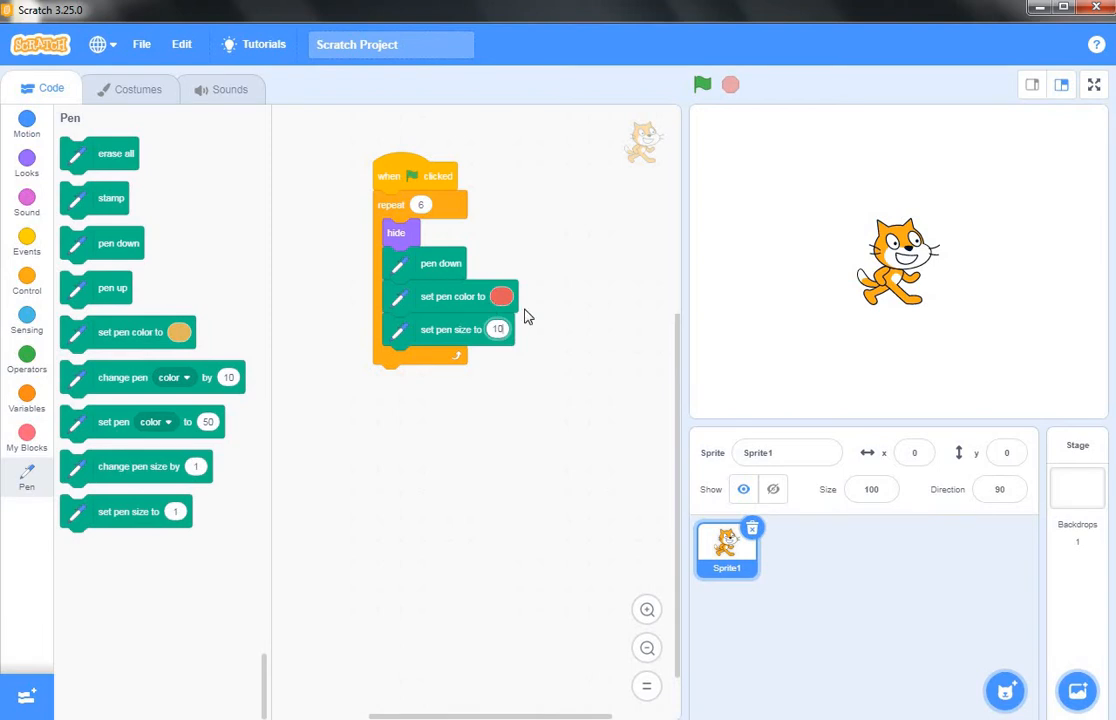
left_click(27, 118)
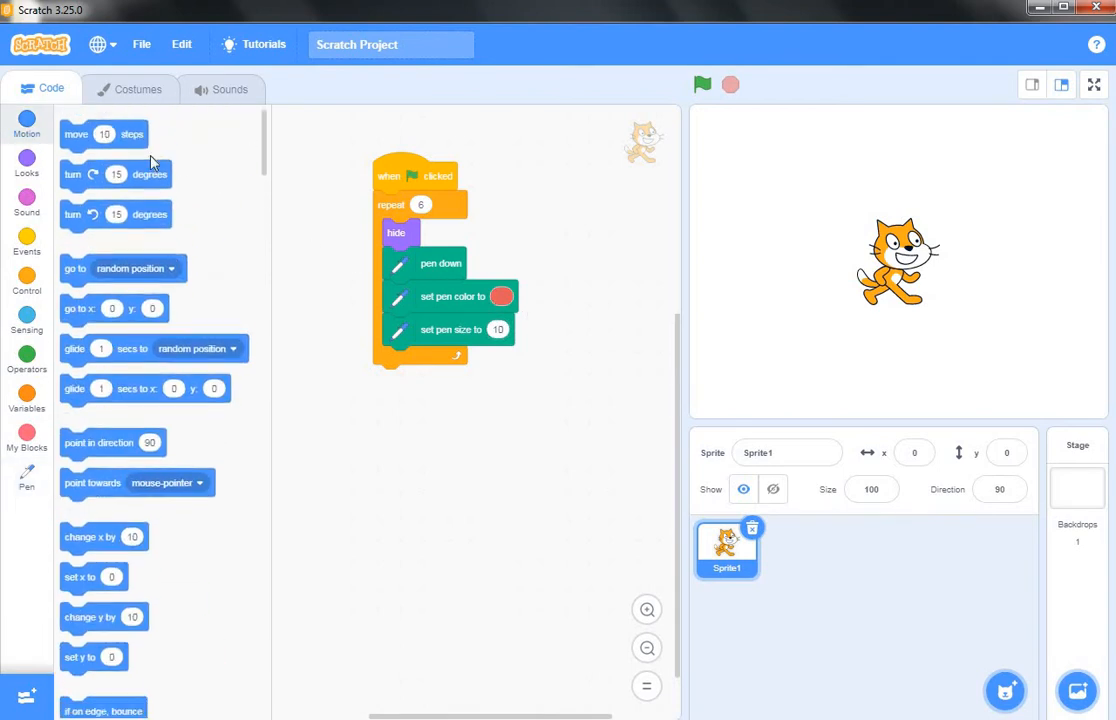
- End the loop with 'move 100 steps' followed by 'turn left 60 degrees'
left_click_drag(104, 133, 420, 363)
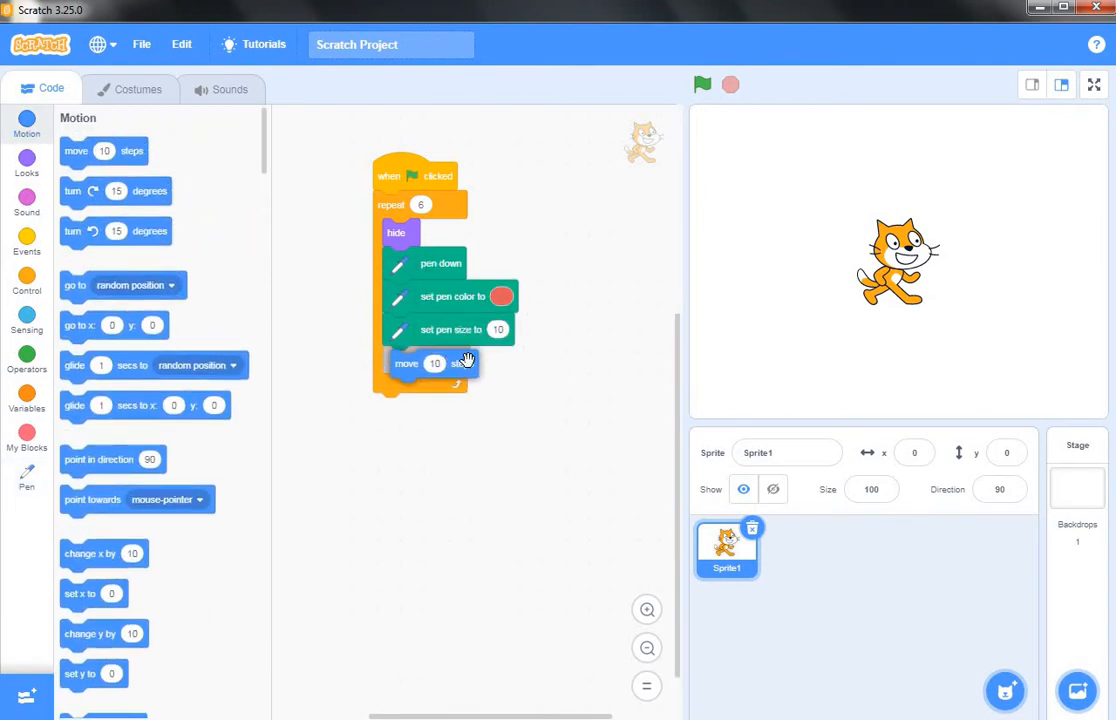
left_click(434, 360)
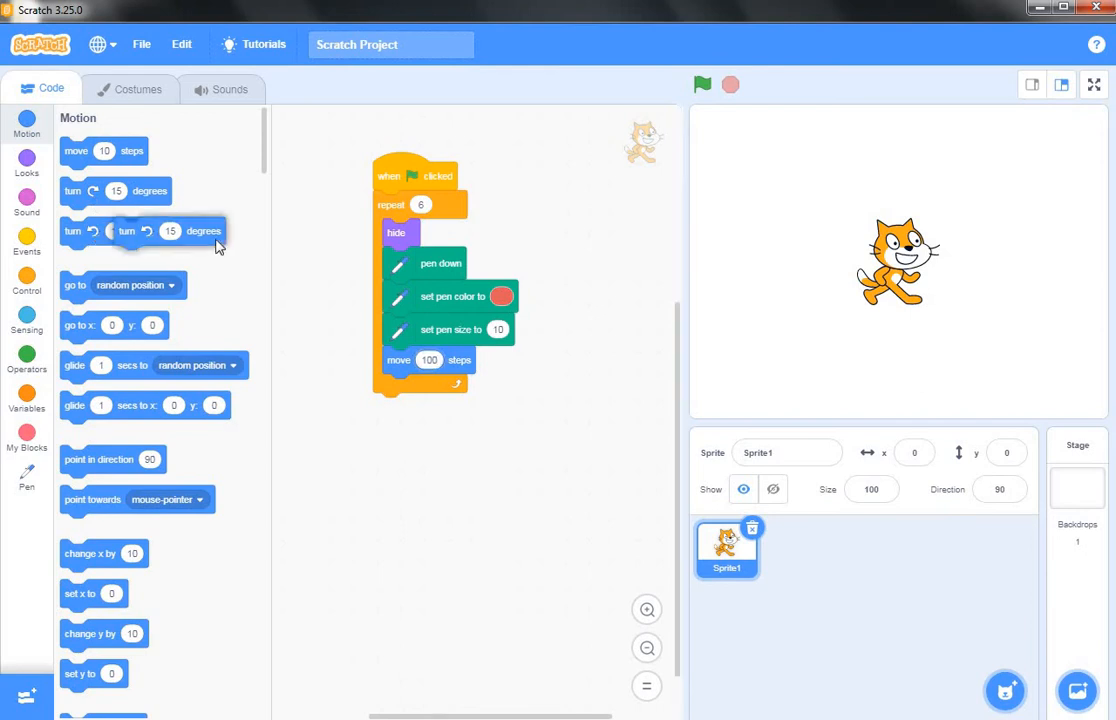
left_click_drag(115, 231, 475, 406)
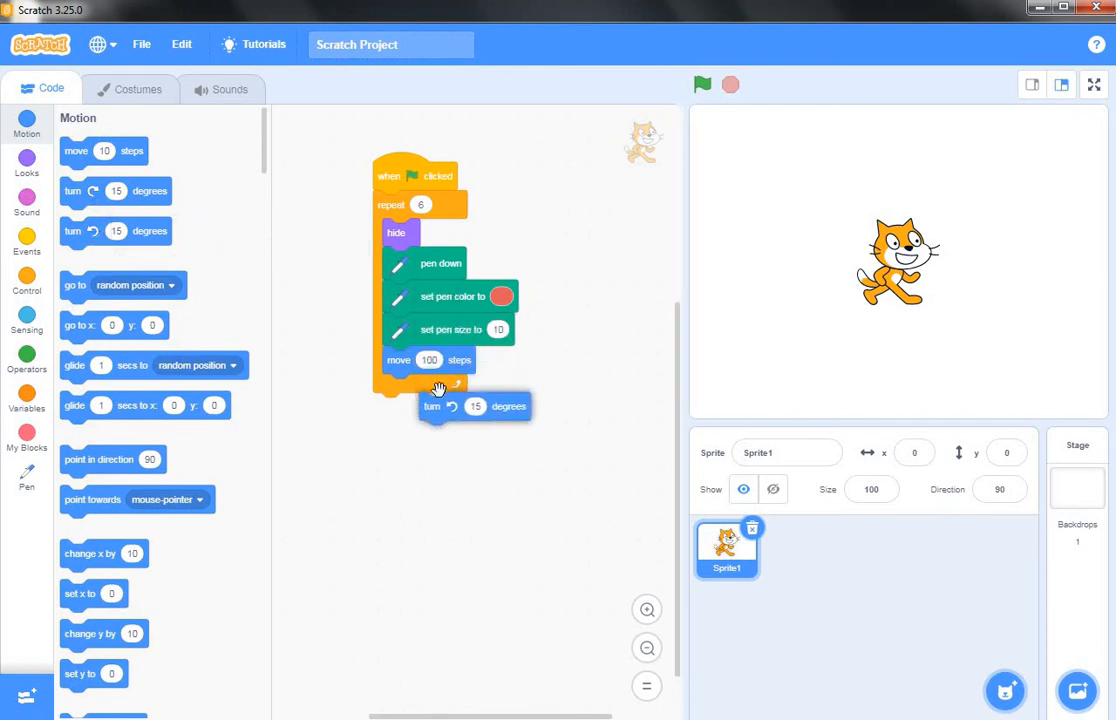
left_click_drag(475, 406, 438, 388)
type("60")
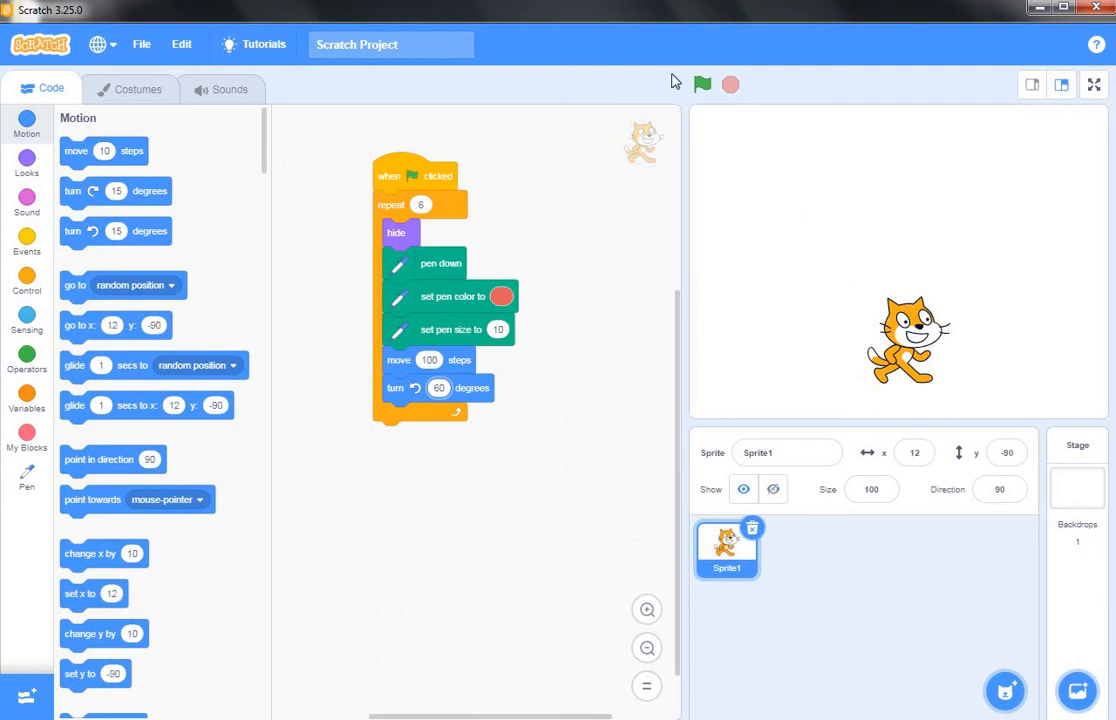
- Run the script with the green flag to draw the red hexagon
left_click(702, 84)
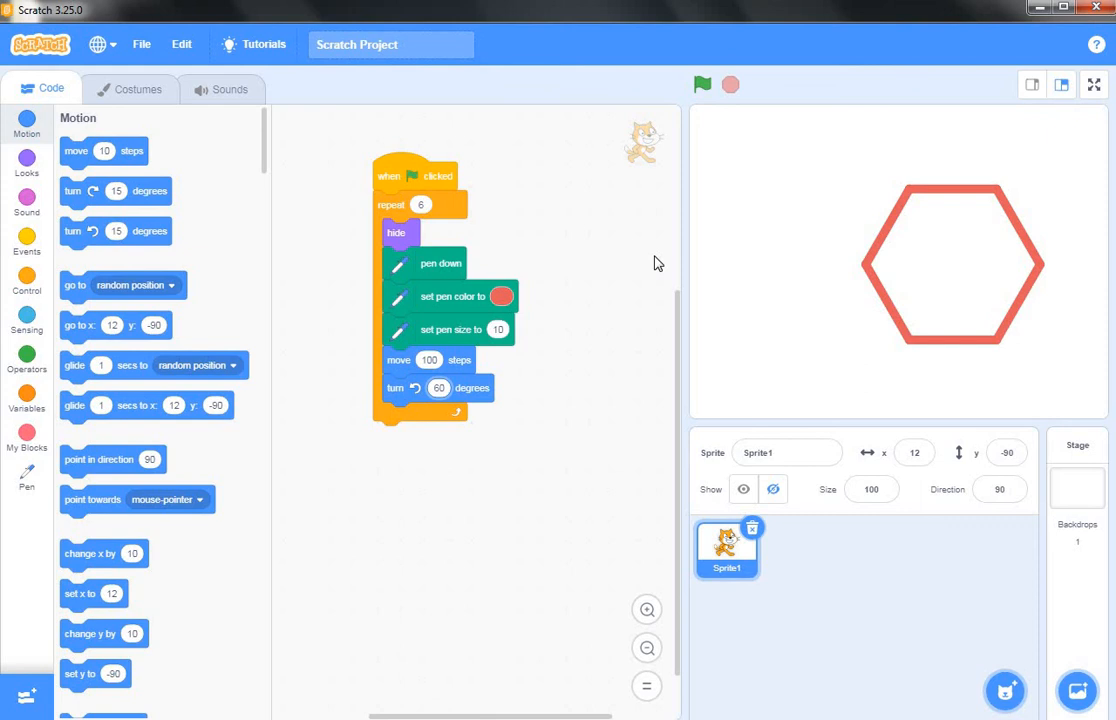
mouse_move(641, 377)
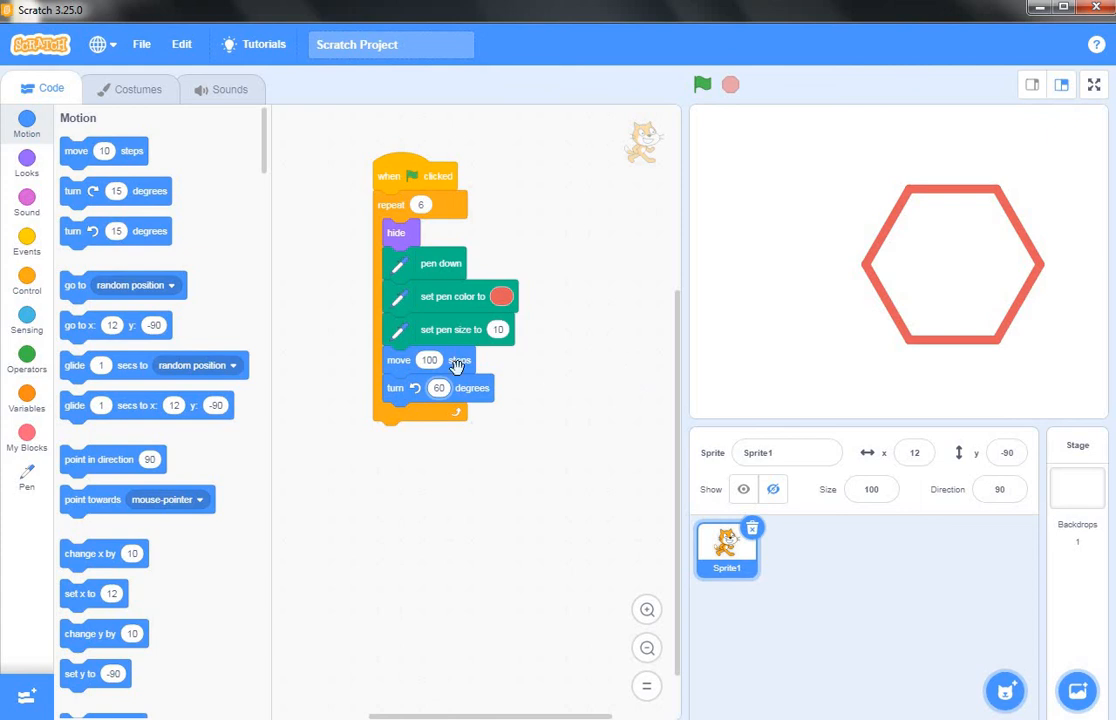
mouse_move(880, 355)
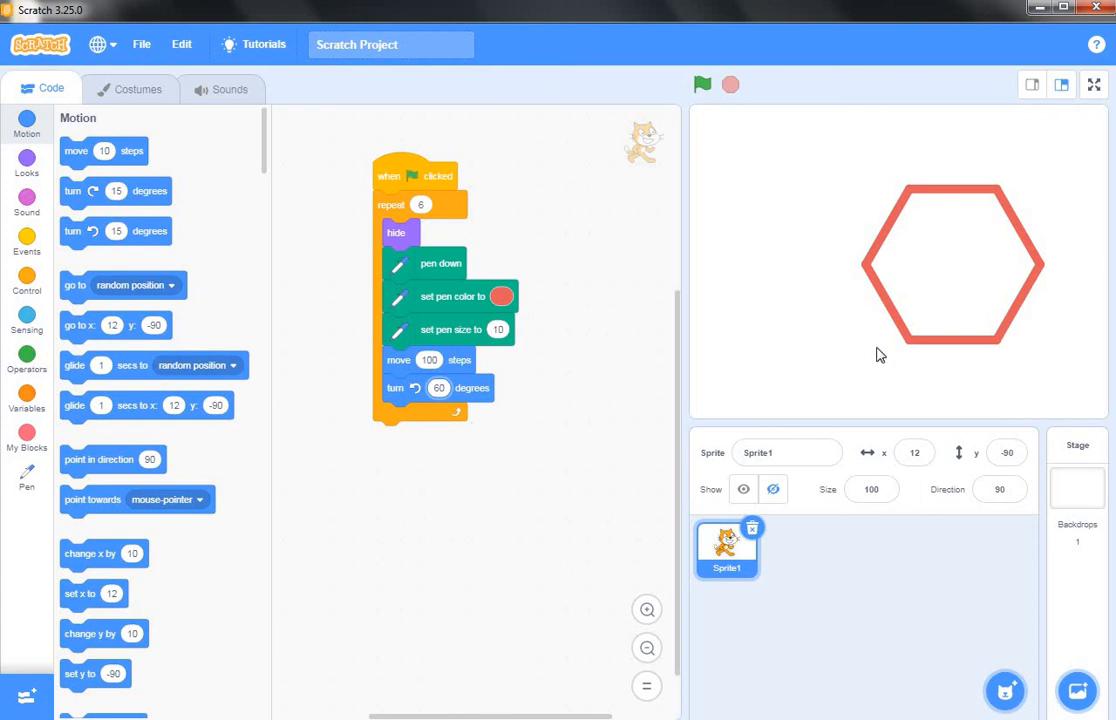